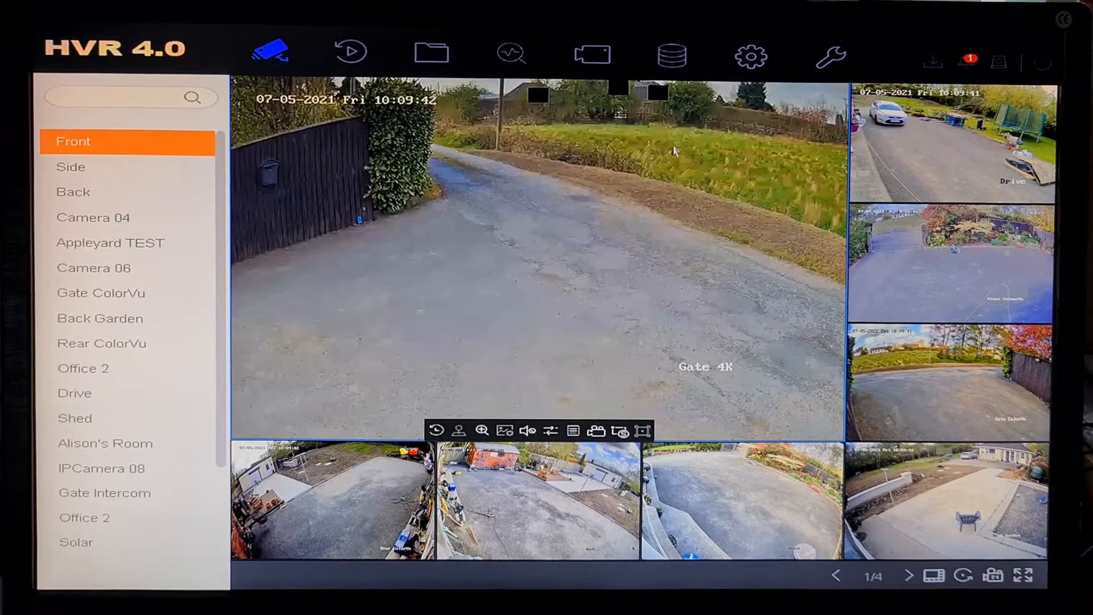
{"action": "mouse_move", "coordinate": [694, 48]}
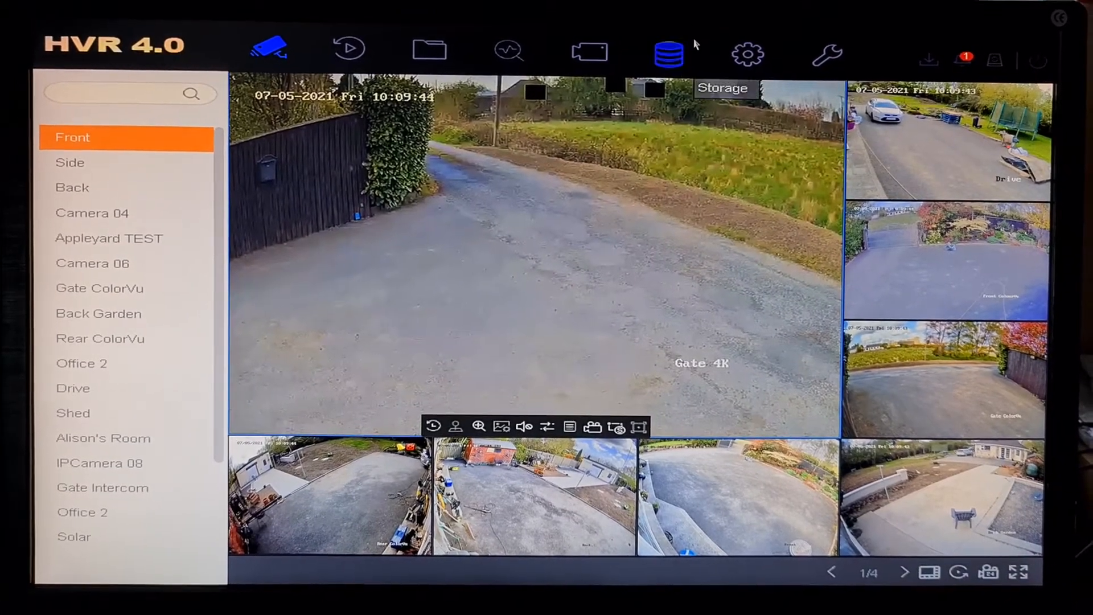
{"action": "mouse_move", "coordinate": [753, 67]}
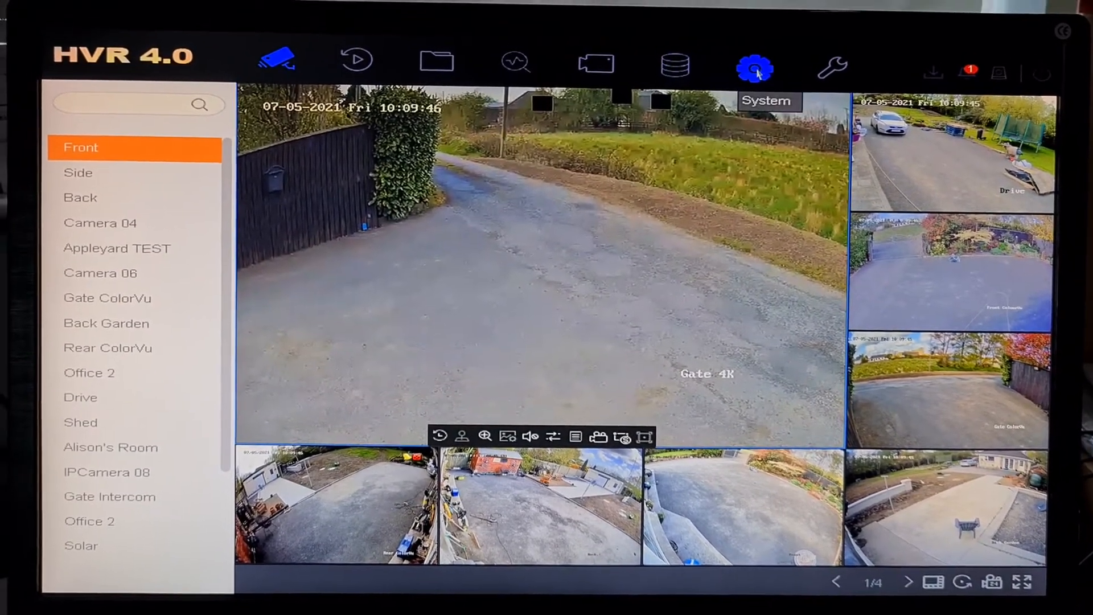
Go to System > Event > Normal Event and show the Front camera's motion Linkage Action tab
{"action": "left_click", "coordinate": [754, 68]}
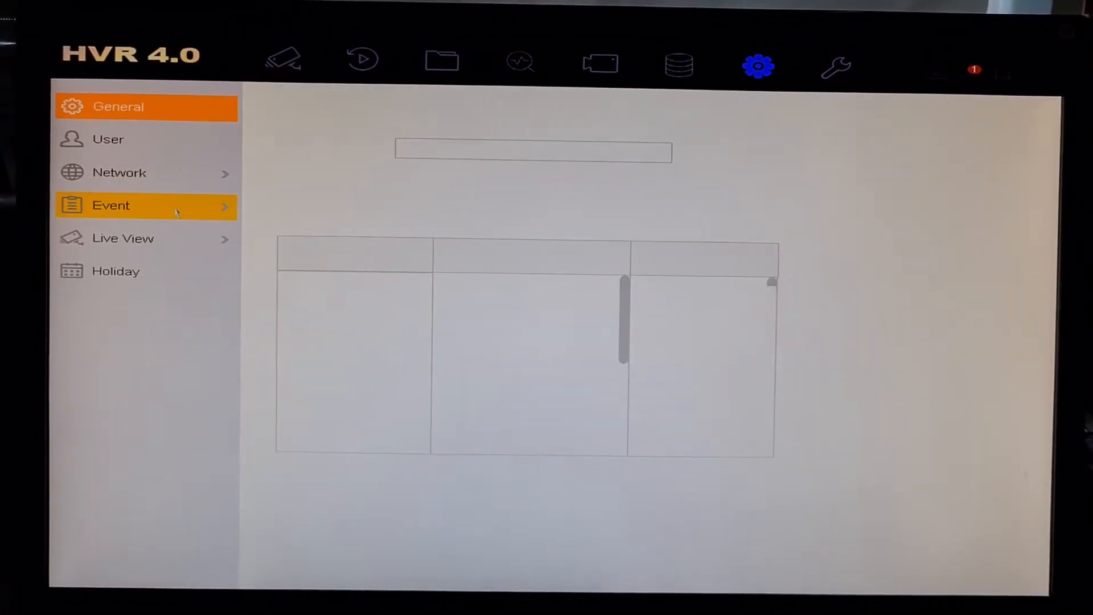
{"action": "left_click", "coordinate": [111, 206]}
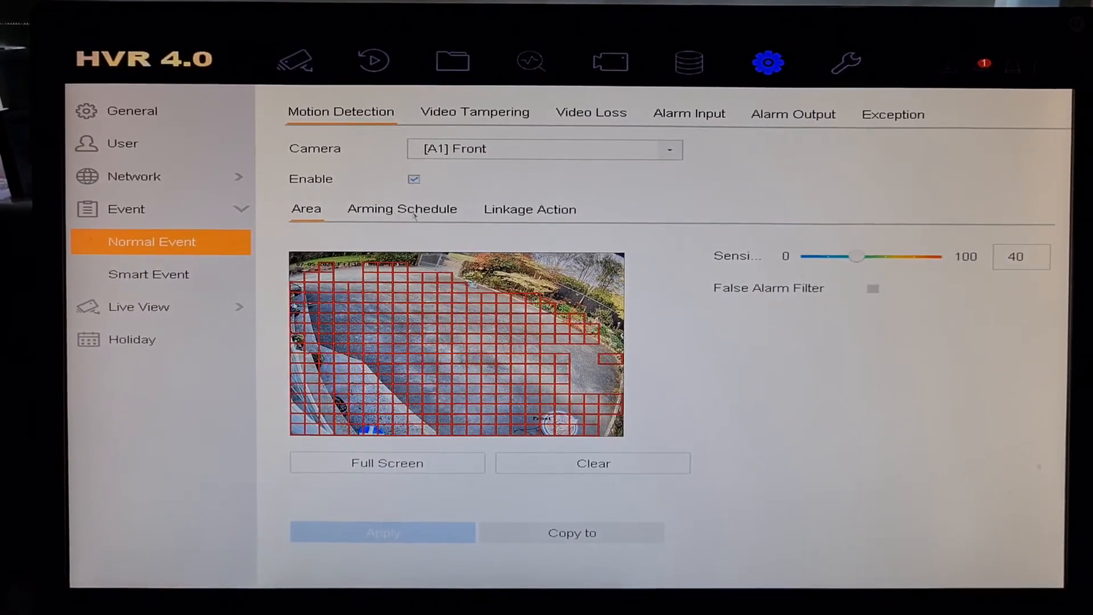
{"action": "left_click", "coordinate": [530, 209]}
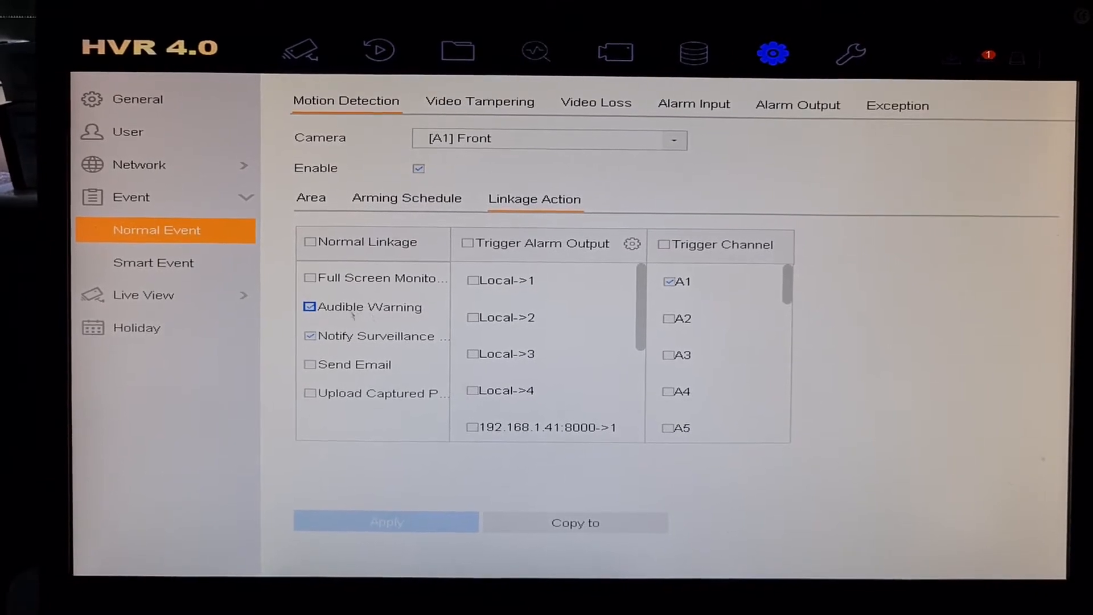
Untick Audible Warning for the Front camera and open the camera list
{"action": "left_click", "coordinate": [311, 312]}
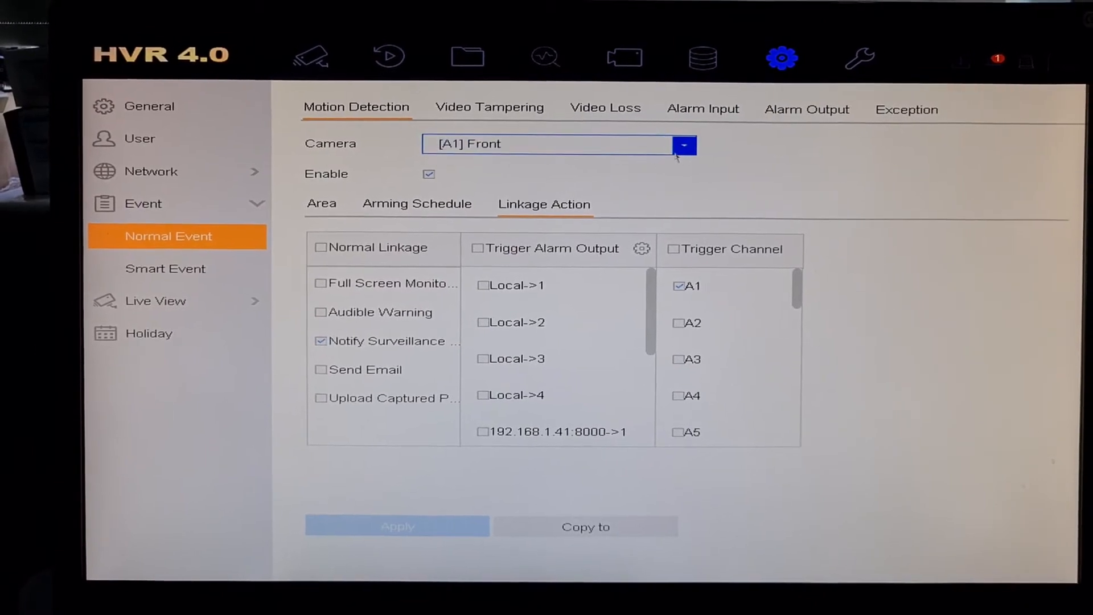
{"action": "left_click", "coordinate": [684, 146]}
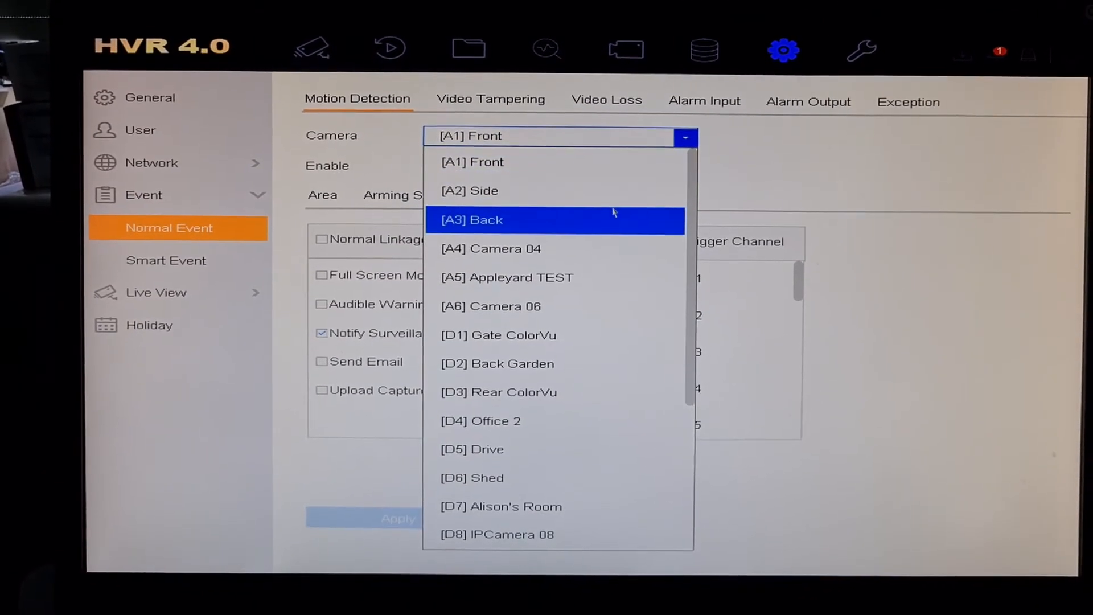
Switch to camera [A2] Side, apply its linkage settings, and cancel the Copy to dialog
{"action": "left_click", "coordinate": [469, 191]}
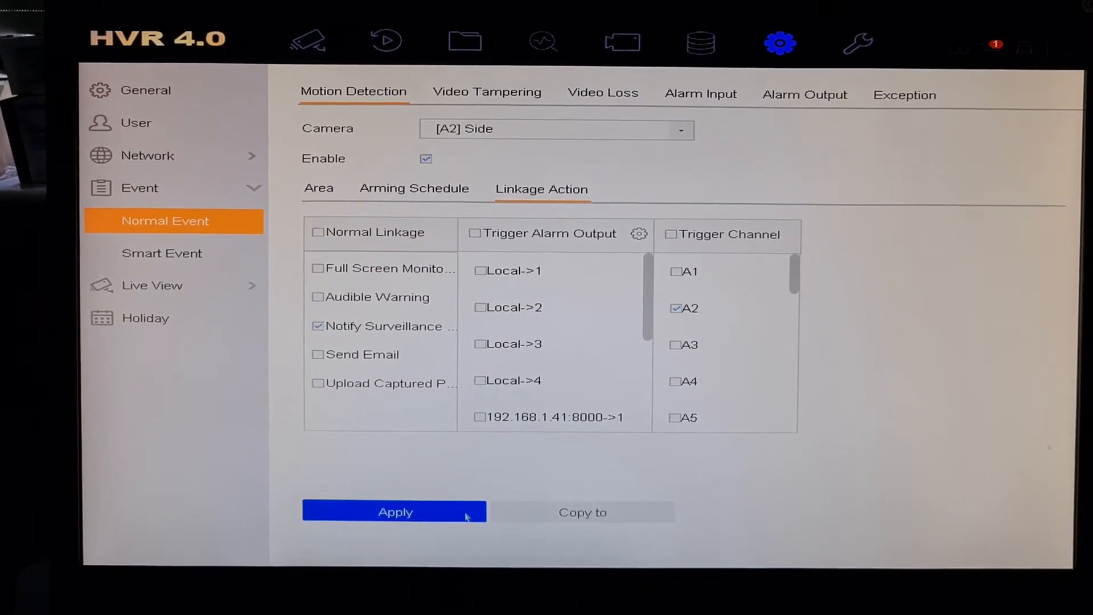
{"action": "left_click", "coordinate": [583, 512]}
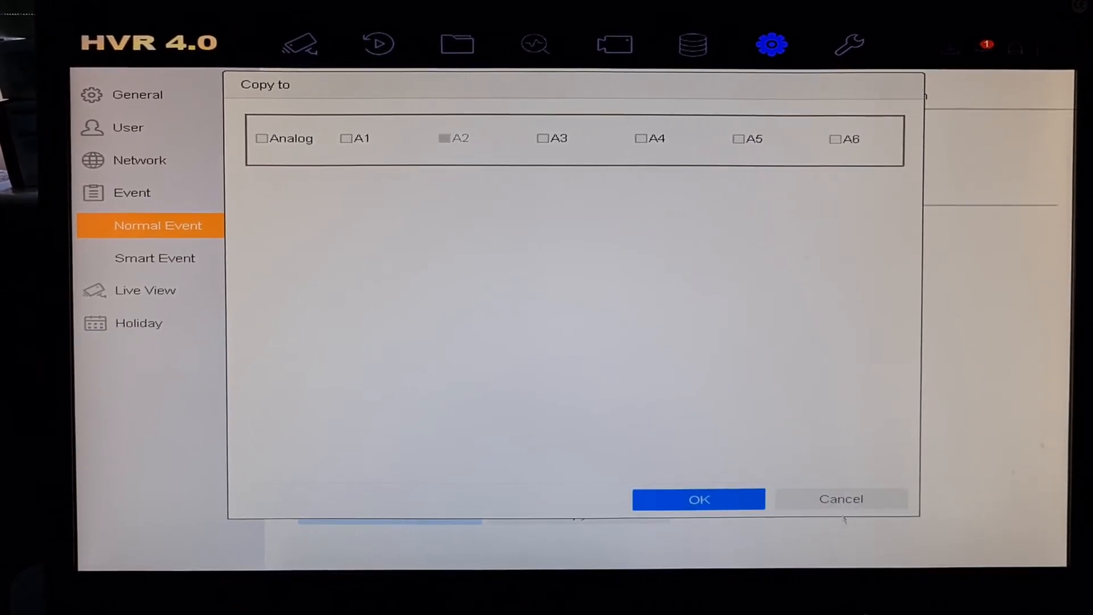
{"action": "left_click", "coordinate": [697, 498]}
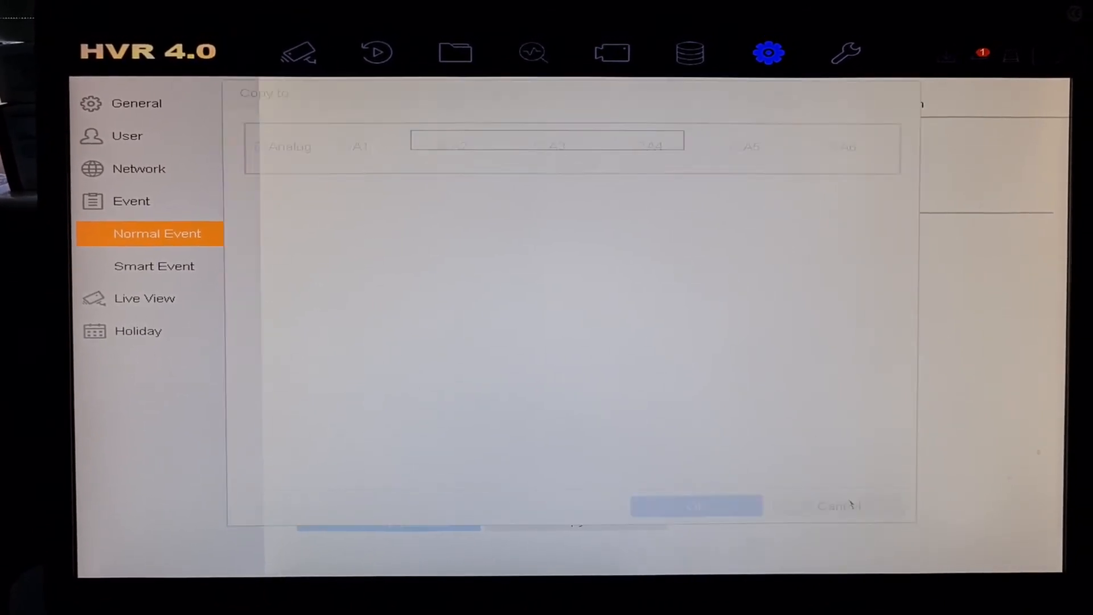